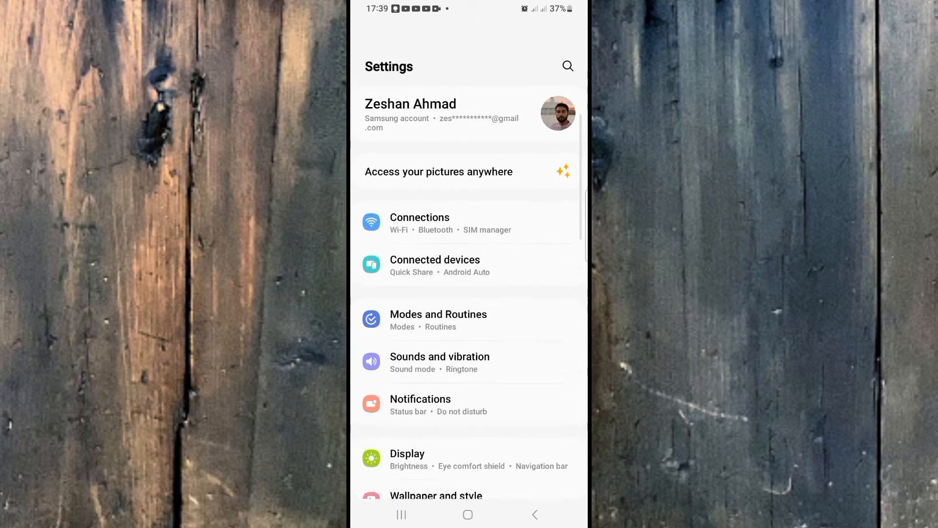
Step: Reach About phone in the Settings list and open its Software information page
{"action": "scroll", "scroll_direction": "down", "scroll_amount": 3}
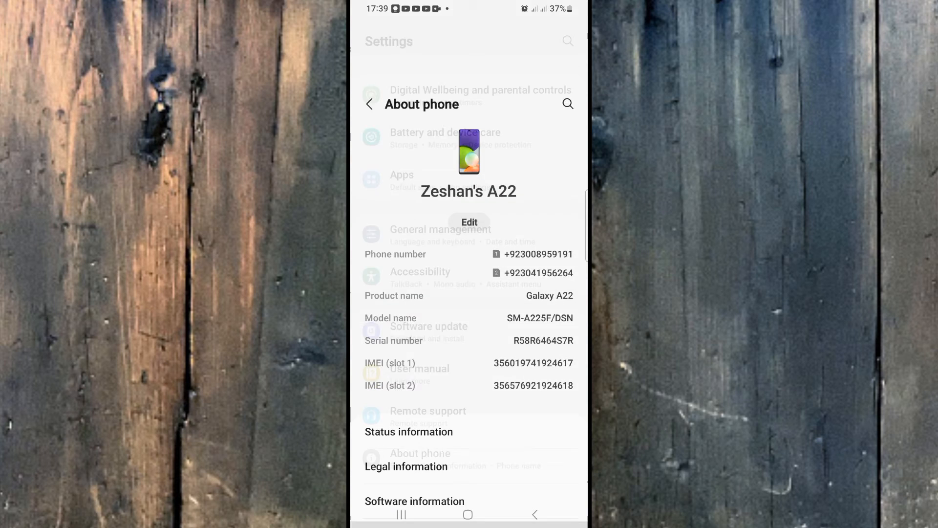
{"action": "scroll", "scroll_direction": "up", "scroll_amount": 3}
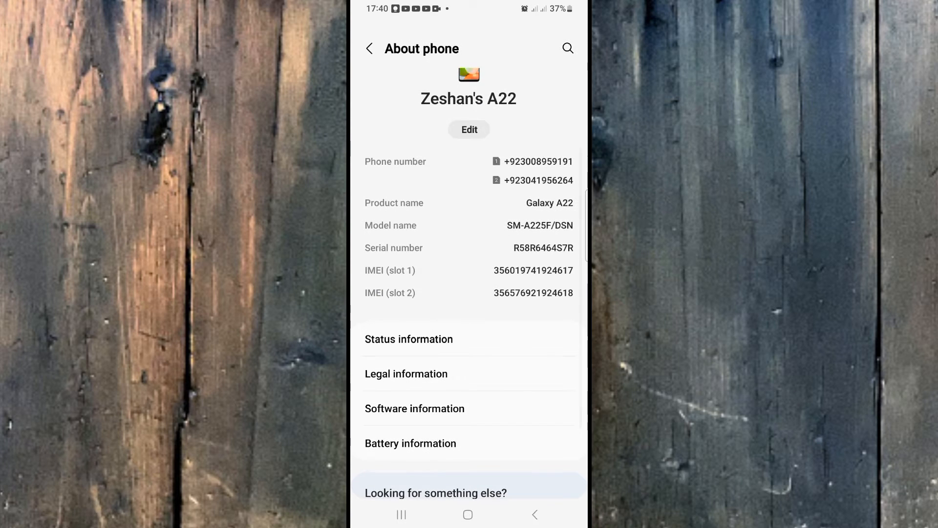
{"action": "left_click", "coordinate": [414, 399]}
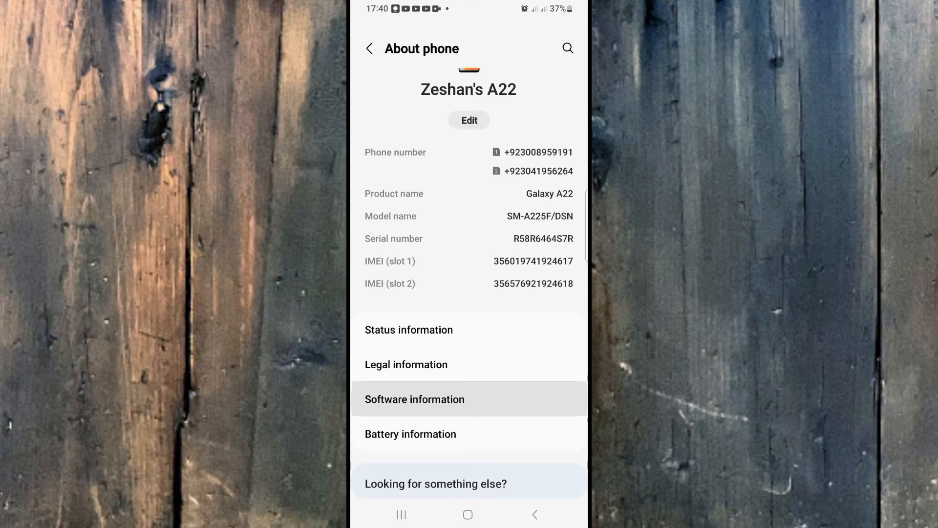
Step: Tap Build number repeatedly until developer mode unlocks, then return to About phone
{"action": "left_click", "coordinate": [414, 399]}
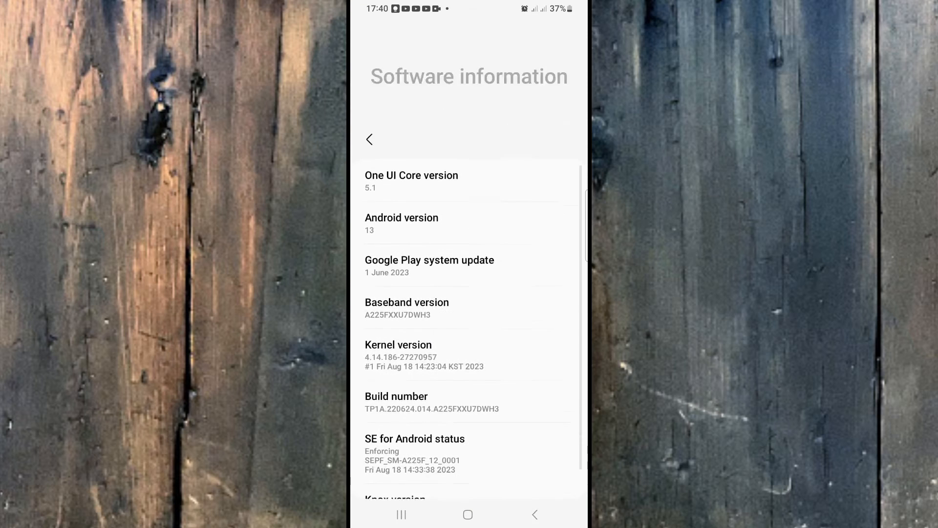
{"action": "scroll", "scroll_direction": "up", "scroll_amount": 3}
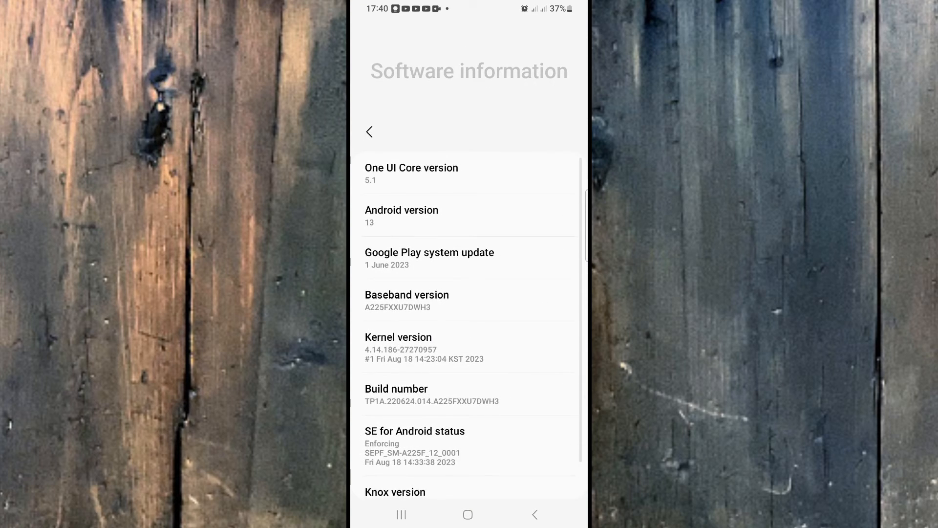
{"action": "scroll", "scroll_direction": "down", "scroll_amount": 3}
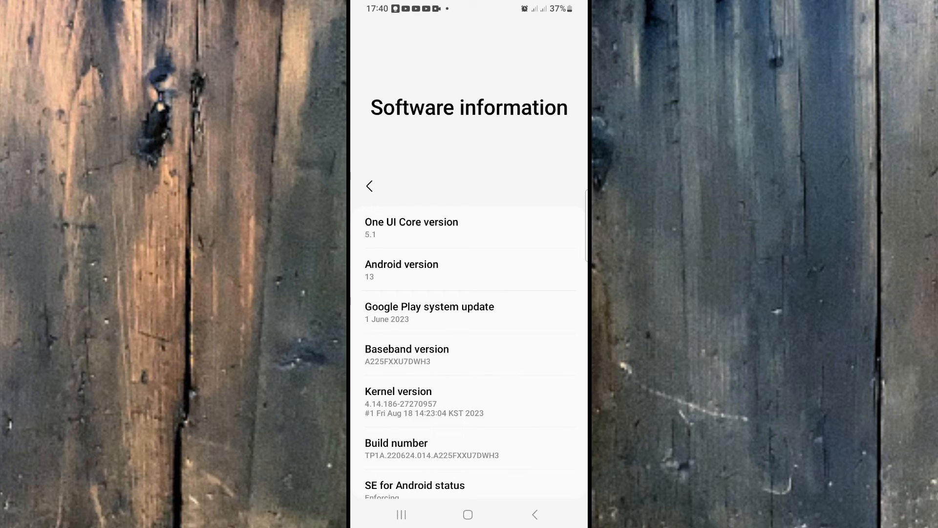
{"action": "left_click", "coordinate": [369, 186]}
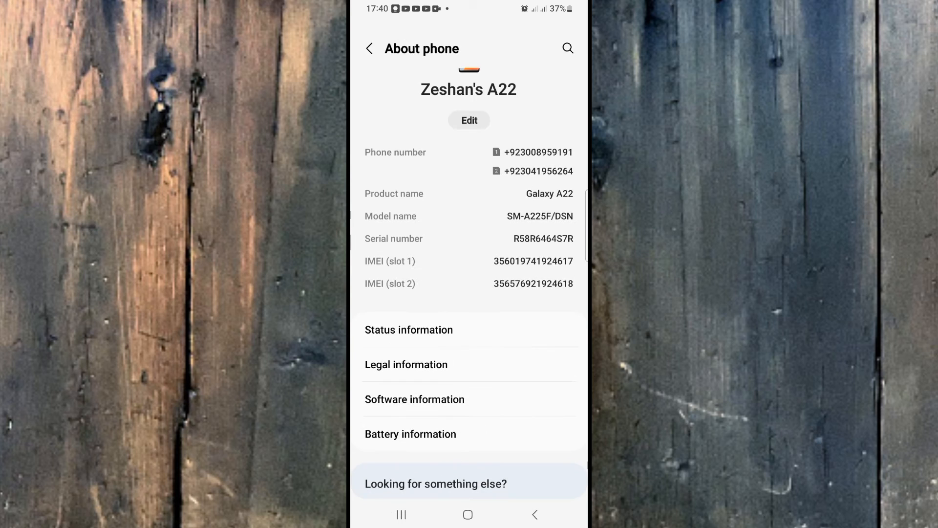
Step: Return to the main Settings list and open the new Developer options entry
{"action": "left_click", "coordinate": [369, 47]}
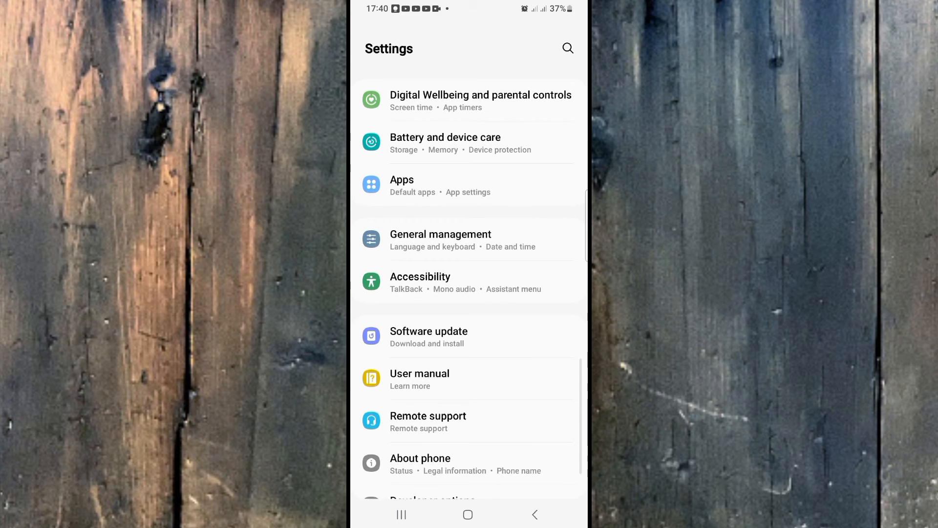
{"action": "scroll", "scroll_direction": "down", "scroll_amount": 3}
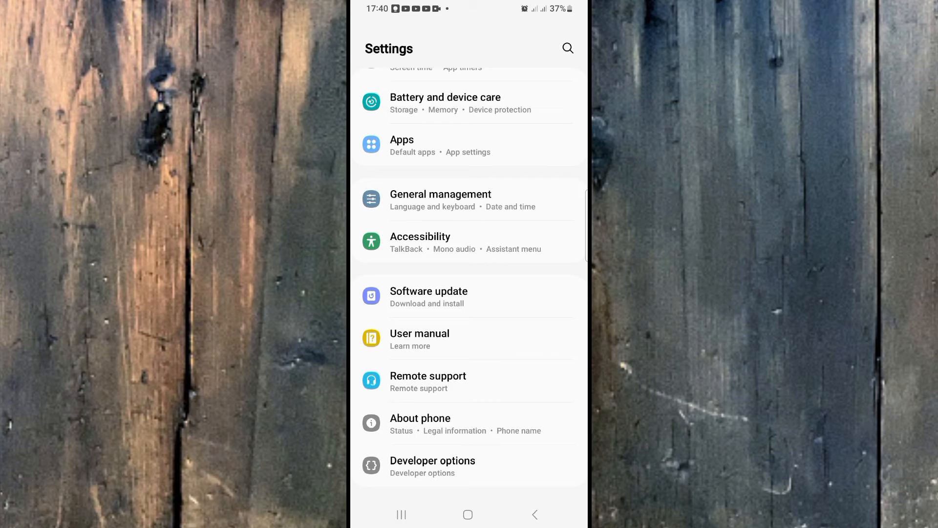
{"action": "left_click", "coordinate": [466, 466]}
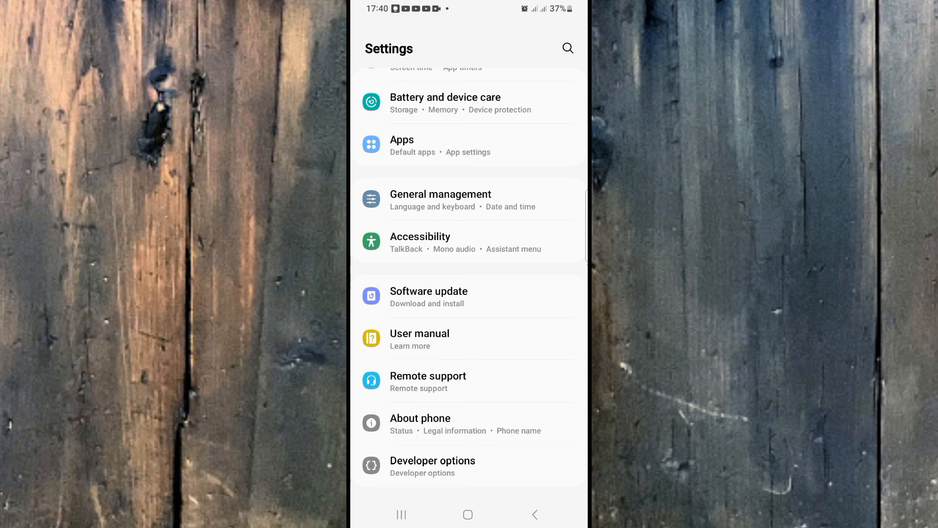
{"action": "left_click", "coordinate": [432, 460]}
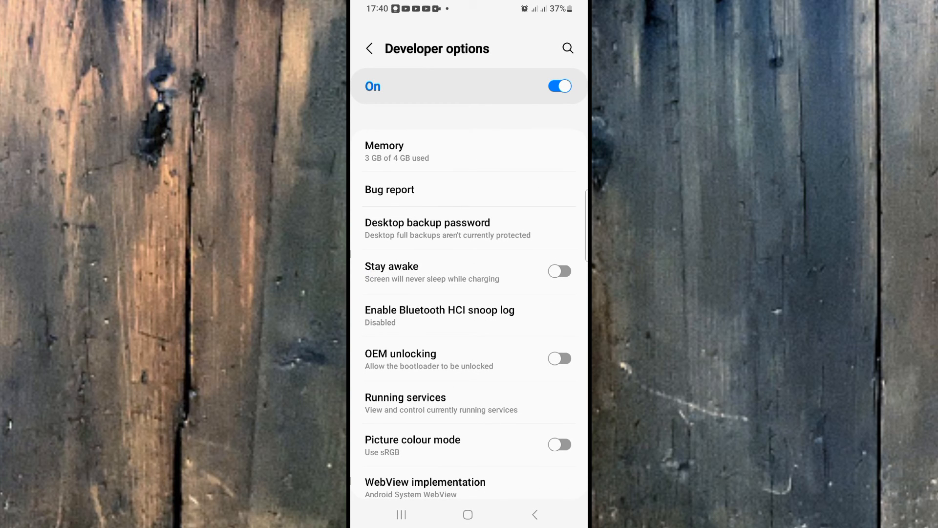
Step: Switch Developer options off and go back to the main Settings list
{"action": "left_click", "coordinate": [558, 85]}
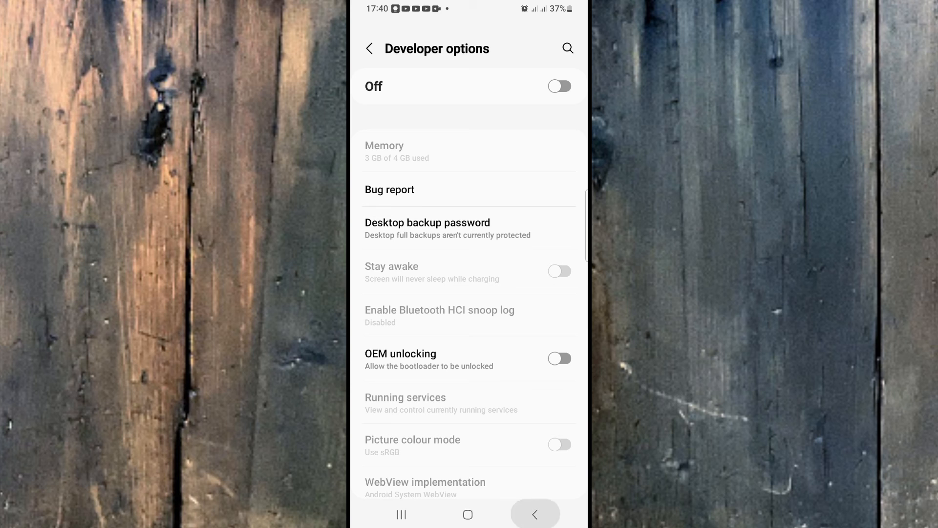
{"action": "left_click", "coordinate": [534, 513]}
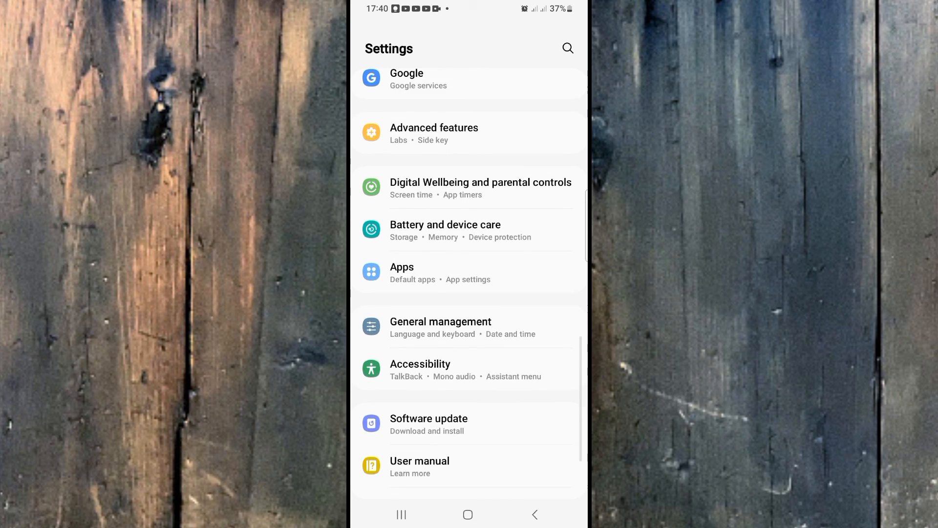